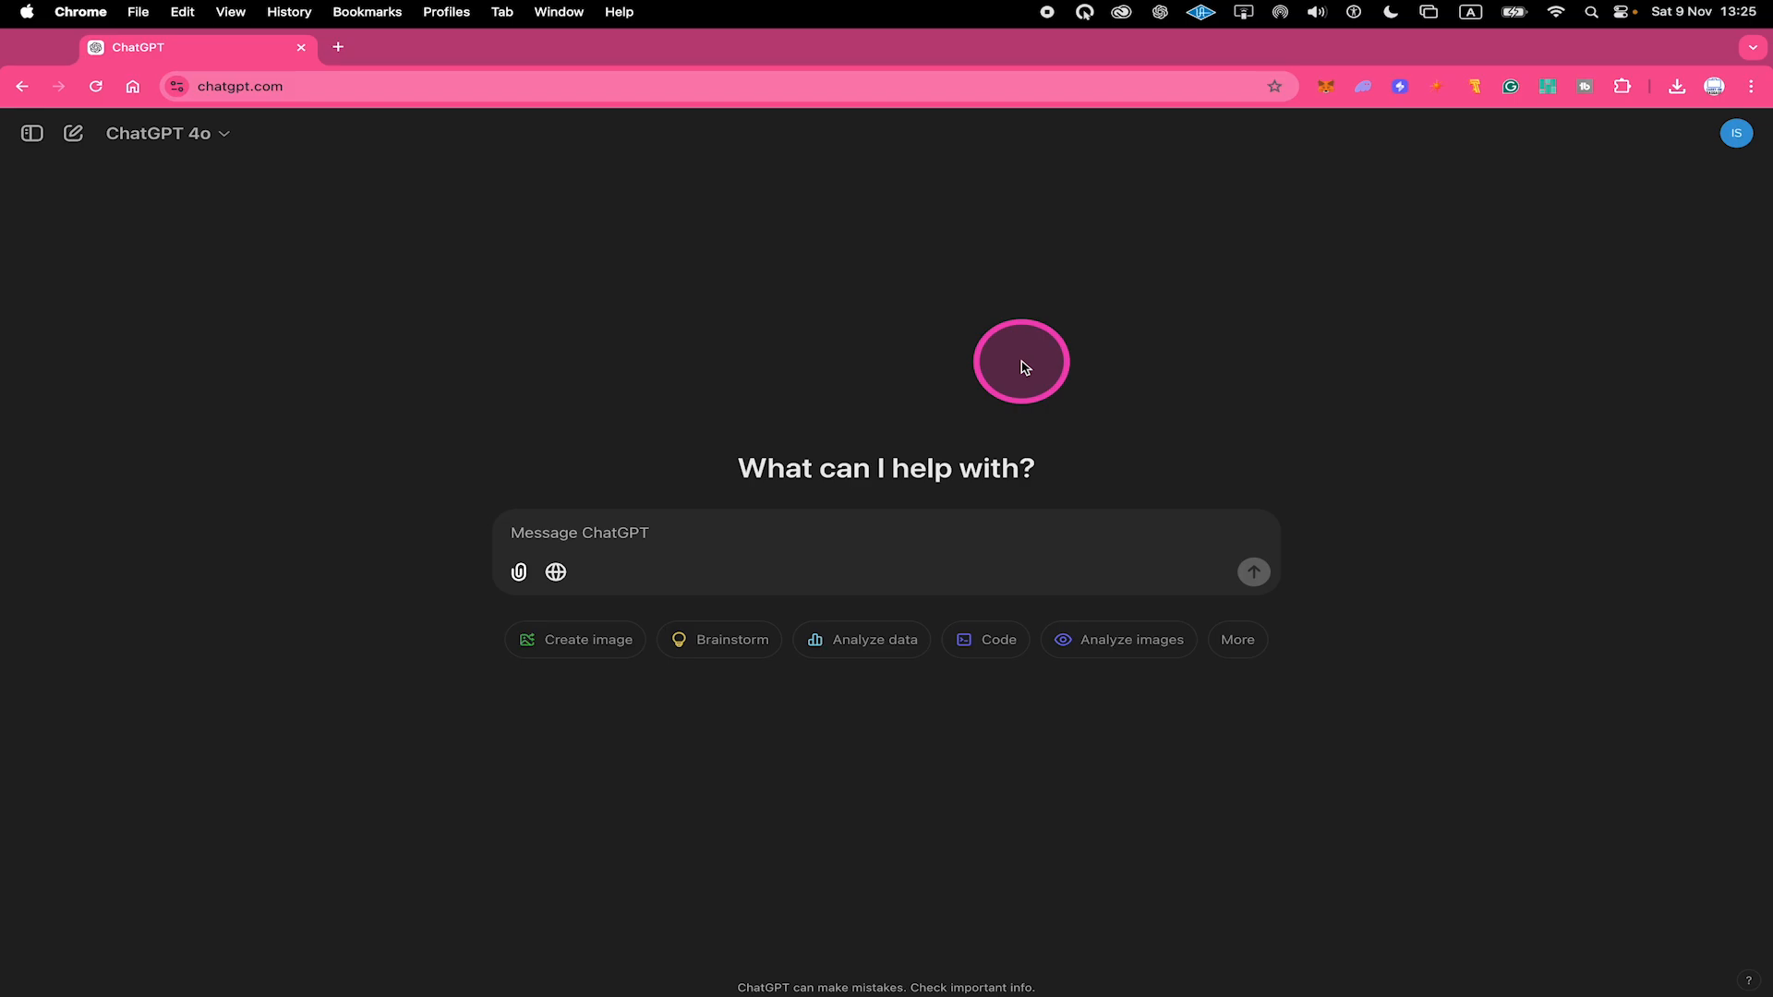
mouse_move(11, 371)
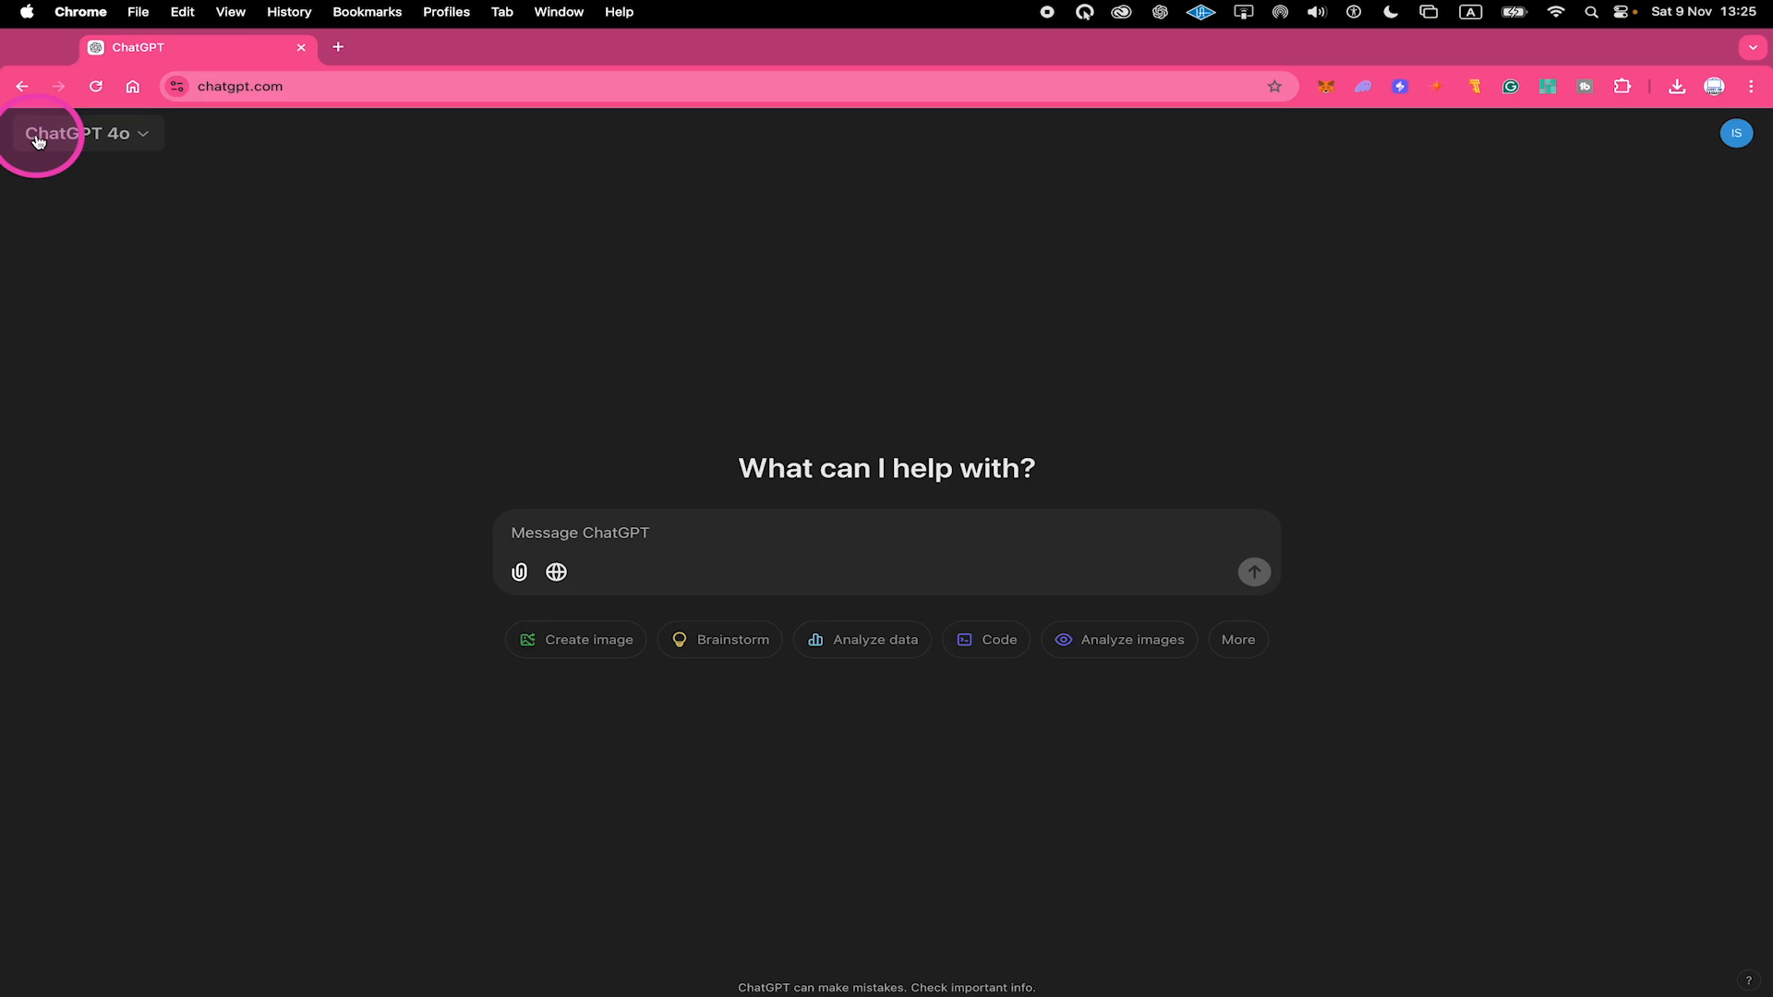
Step: Reveal the left sidebar with pinned GPTs, Explore GPTs and today's chats
left_click(37, 133)
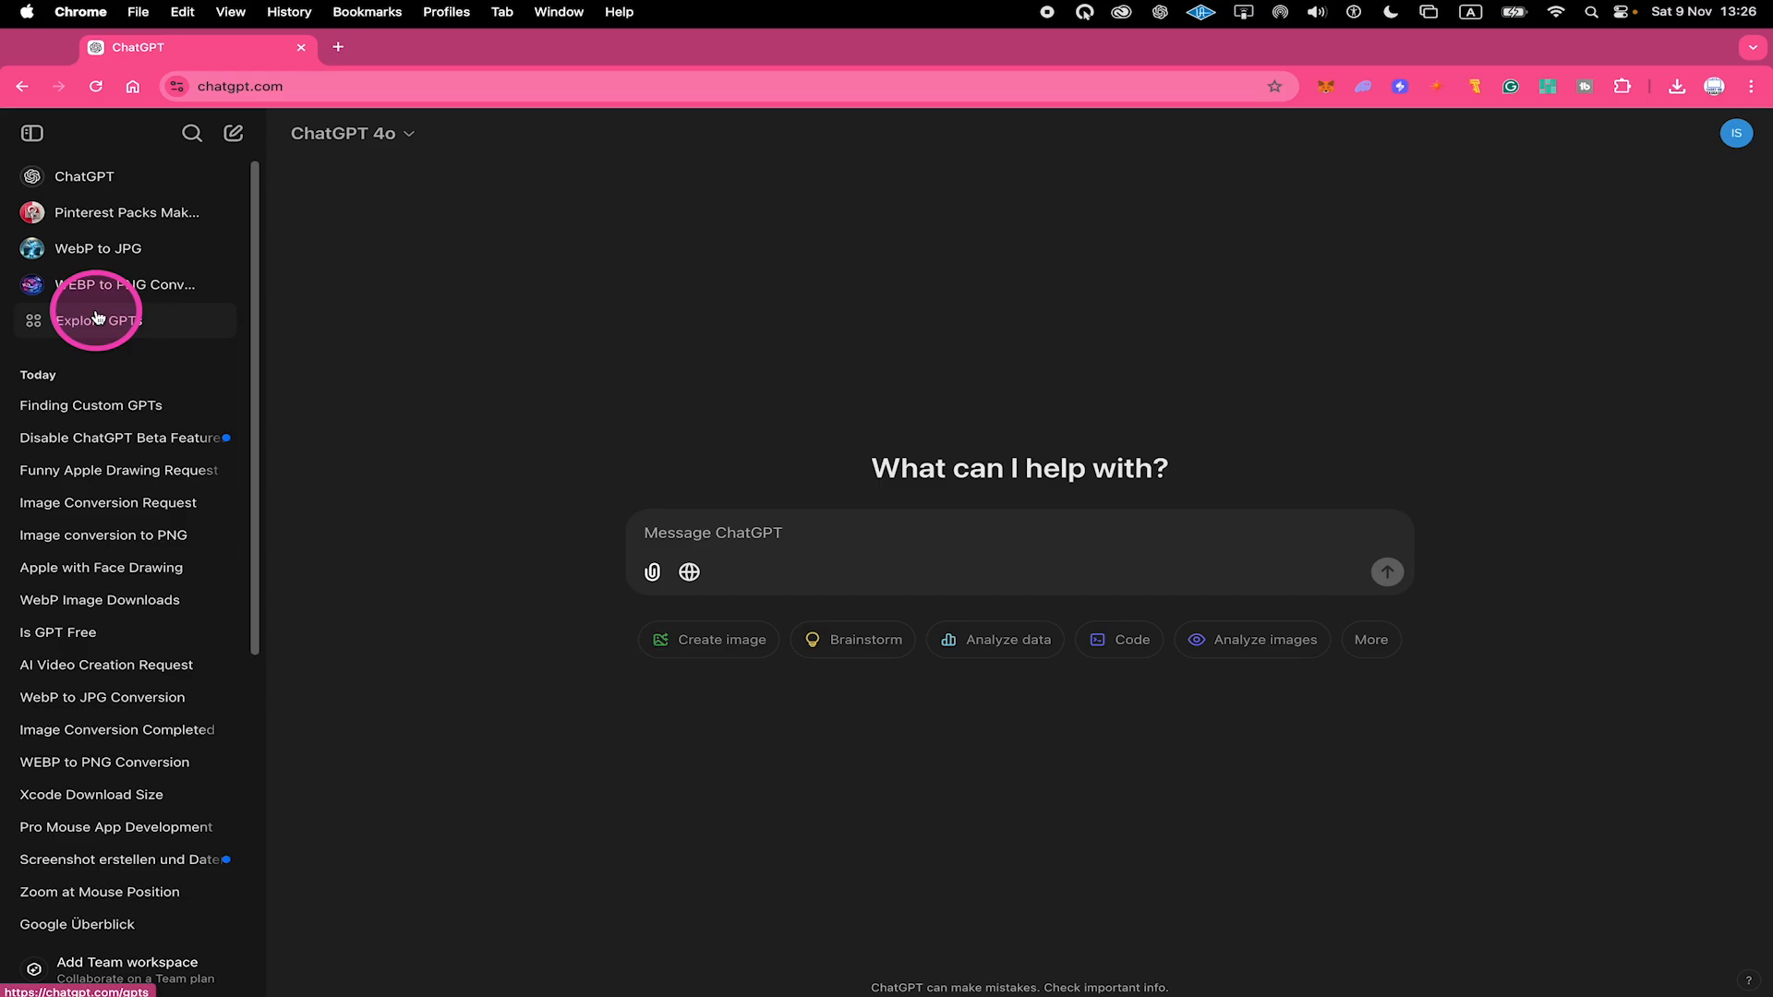
Step: Browse the Explore GPTs directory down to the featured Resume GPT
left_click(96, 320)
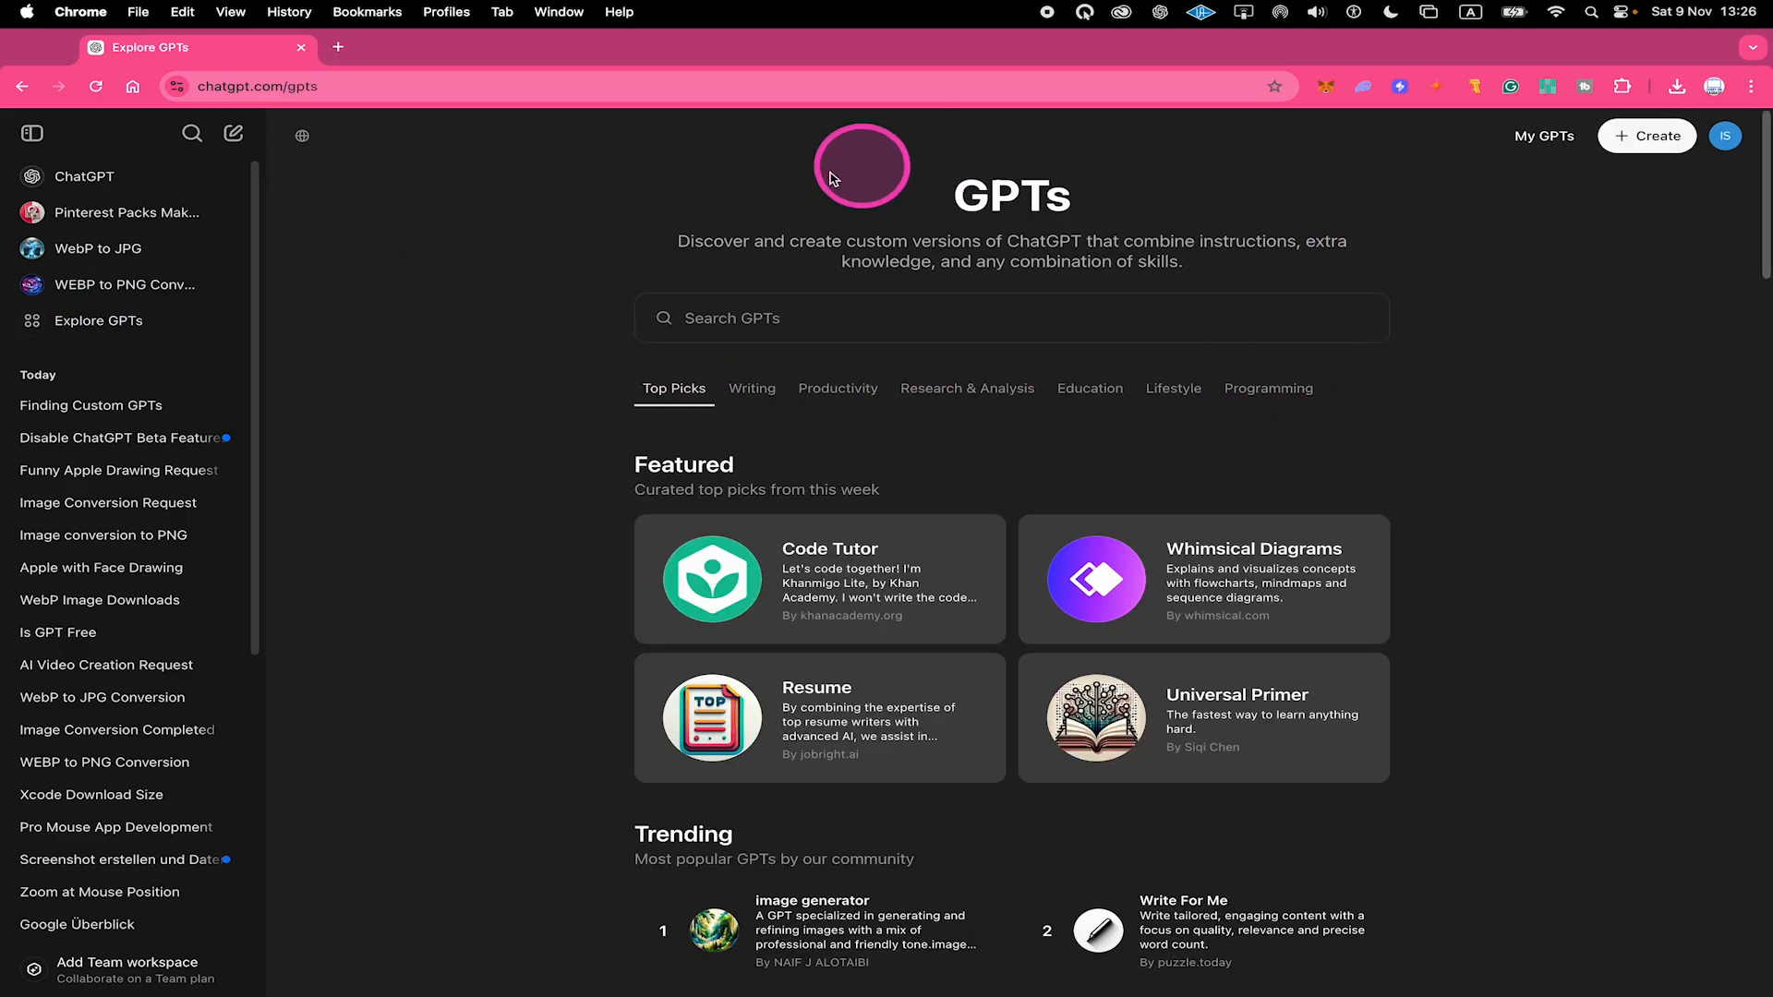
scroll("down", 3)
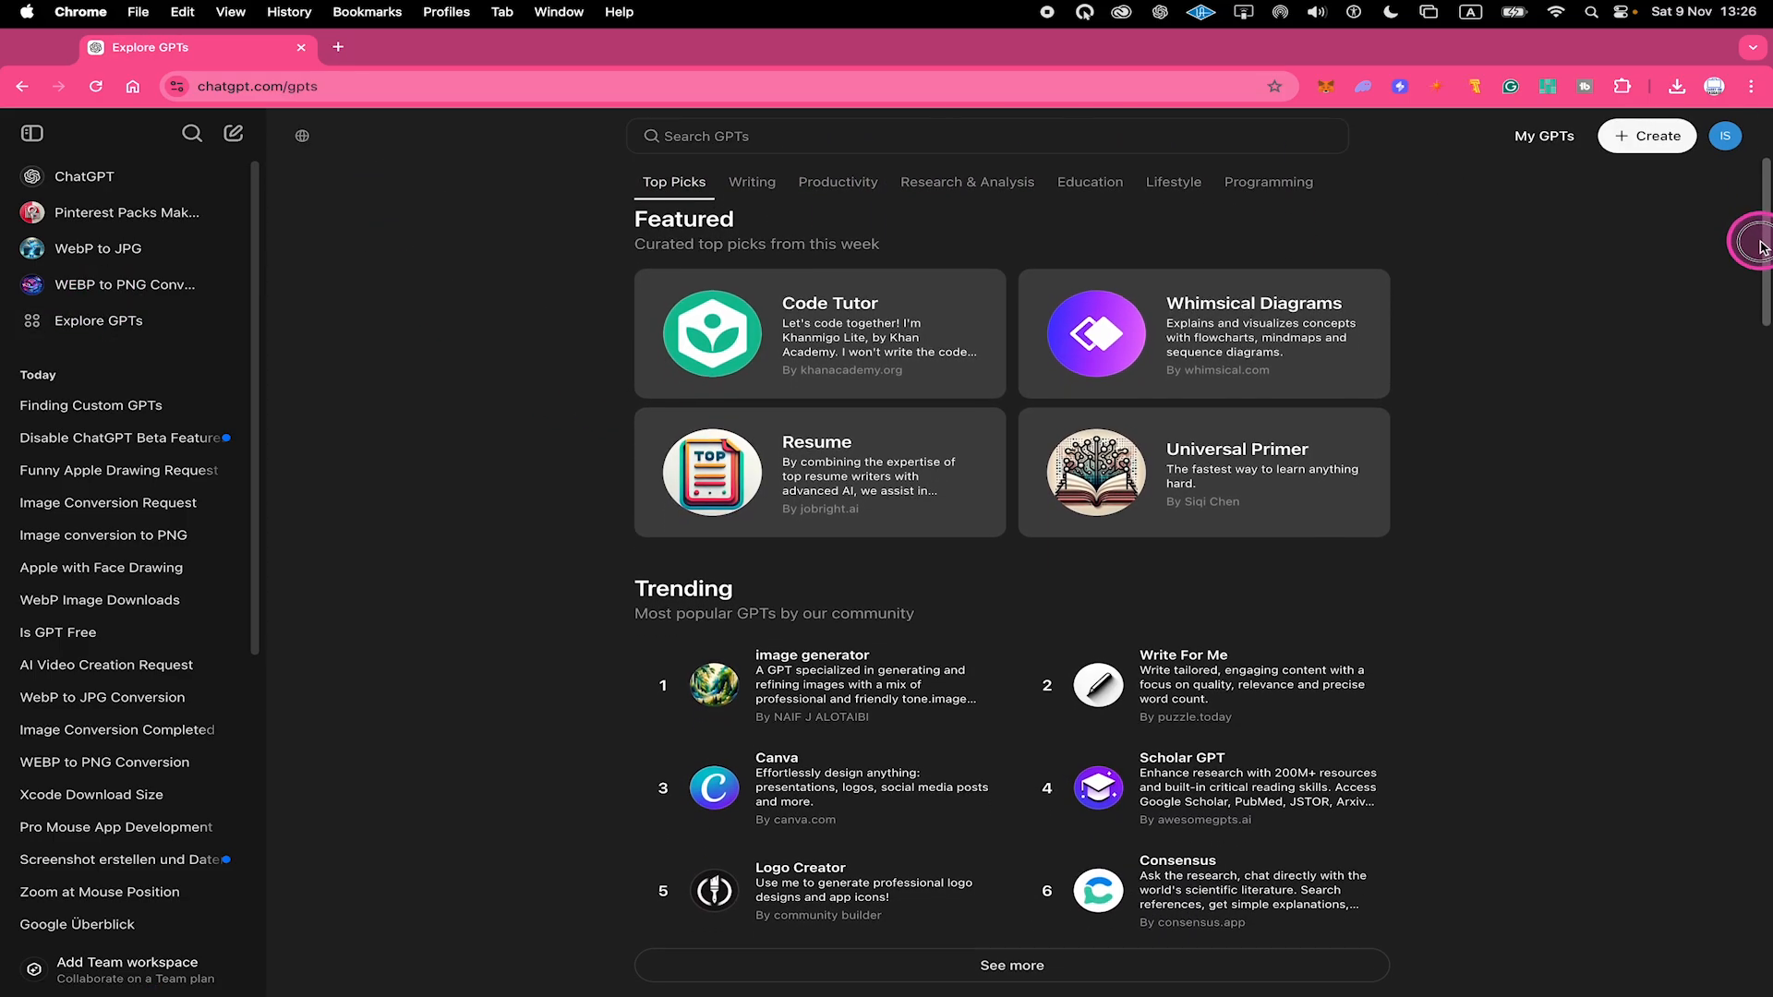
scroll("down", 3)
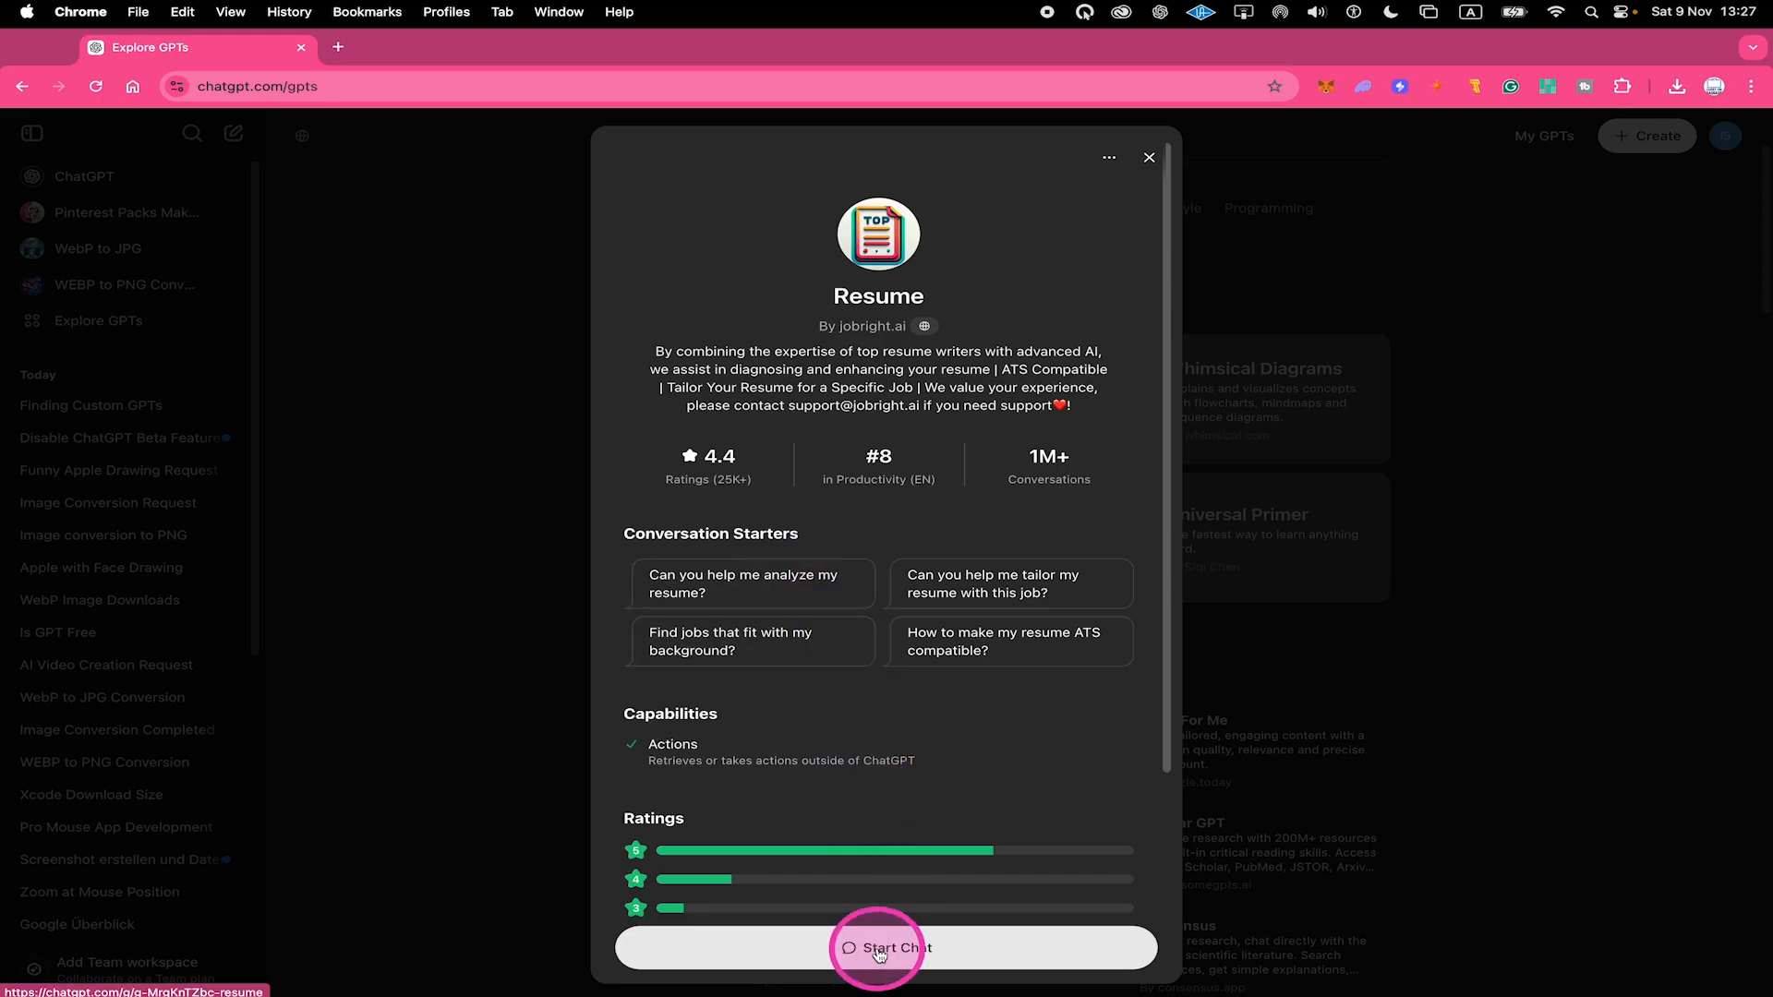
Step: Start a Resume GPT chat using the 'analyze my resume' starter
left_click(879, 948)
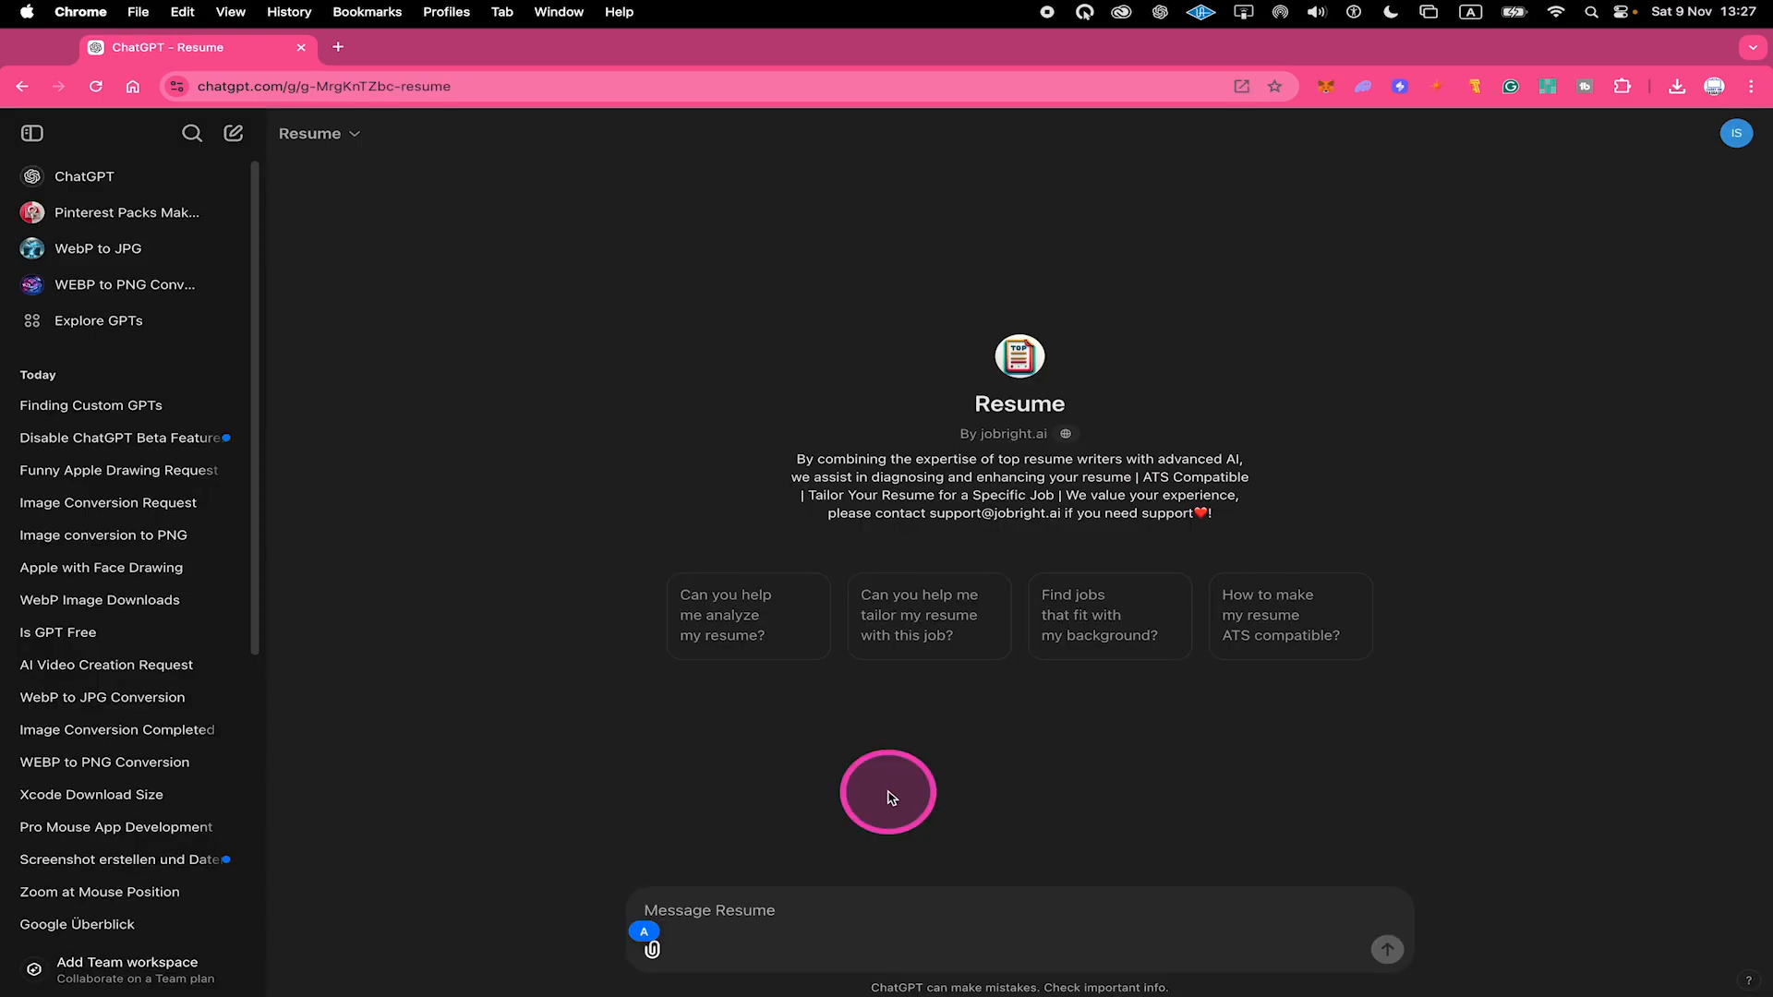
left_click(746, 615)
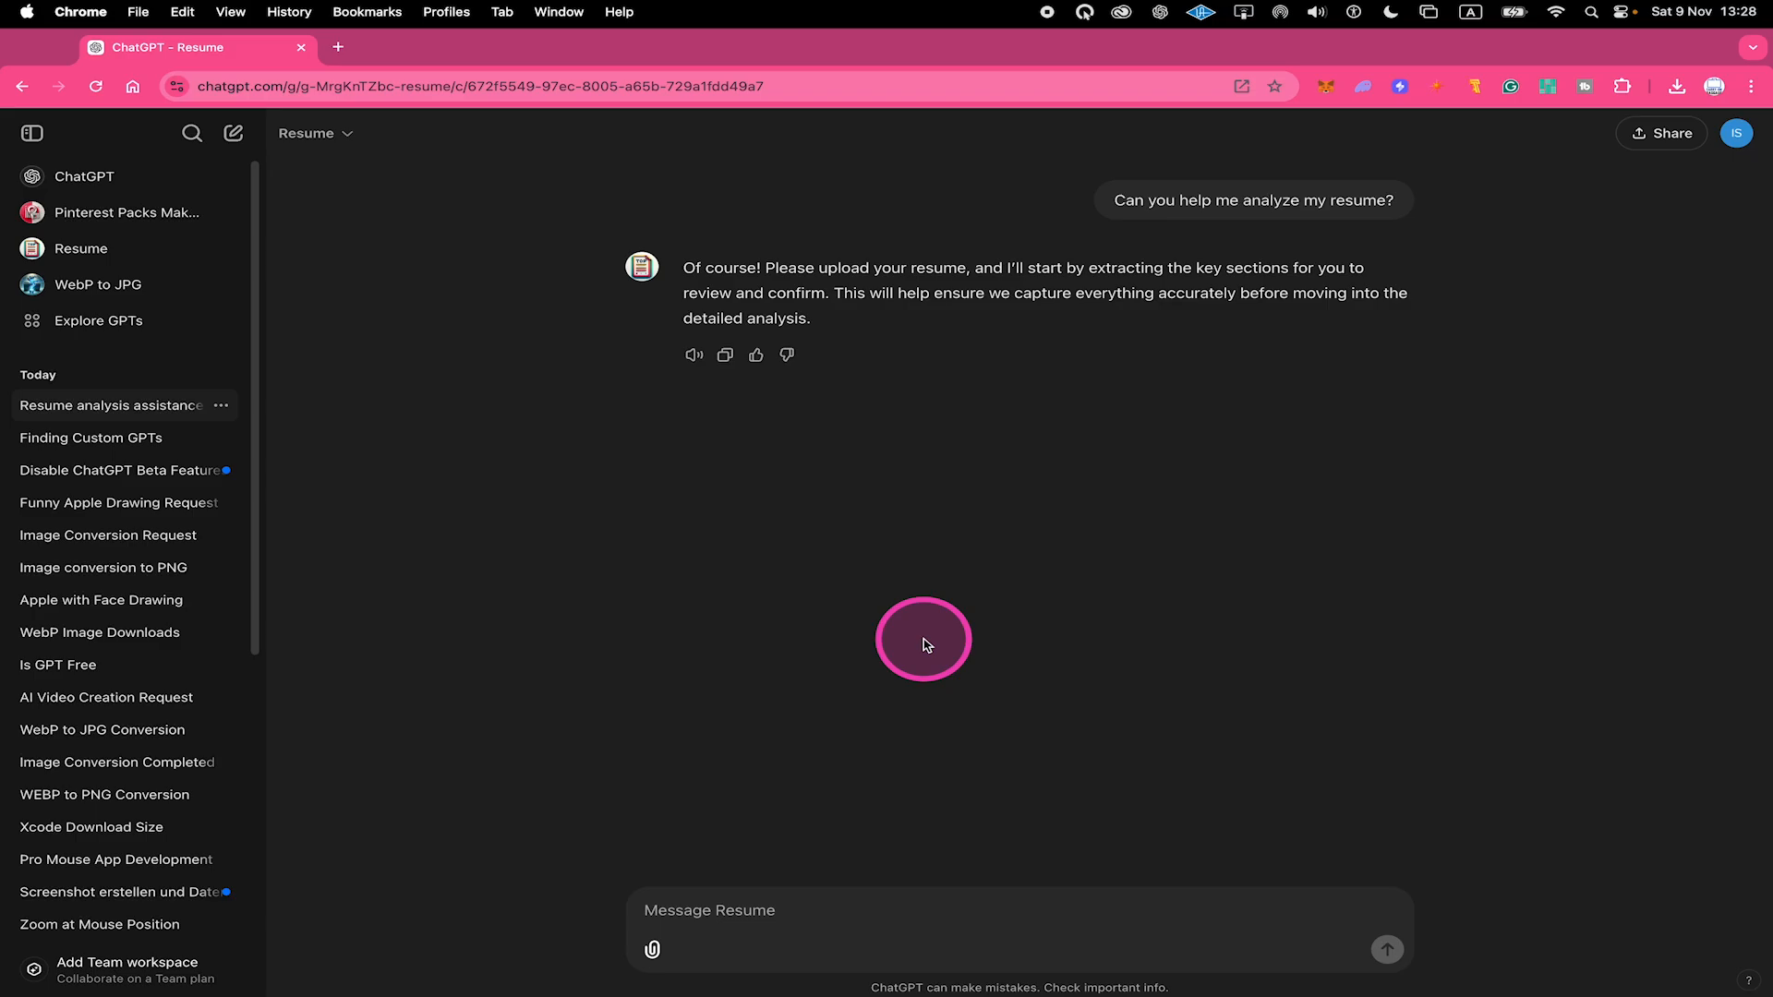
Step: Return to Explore GPTs and create a new draft GPT in the builder
left_click(100, 320)
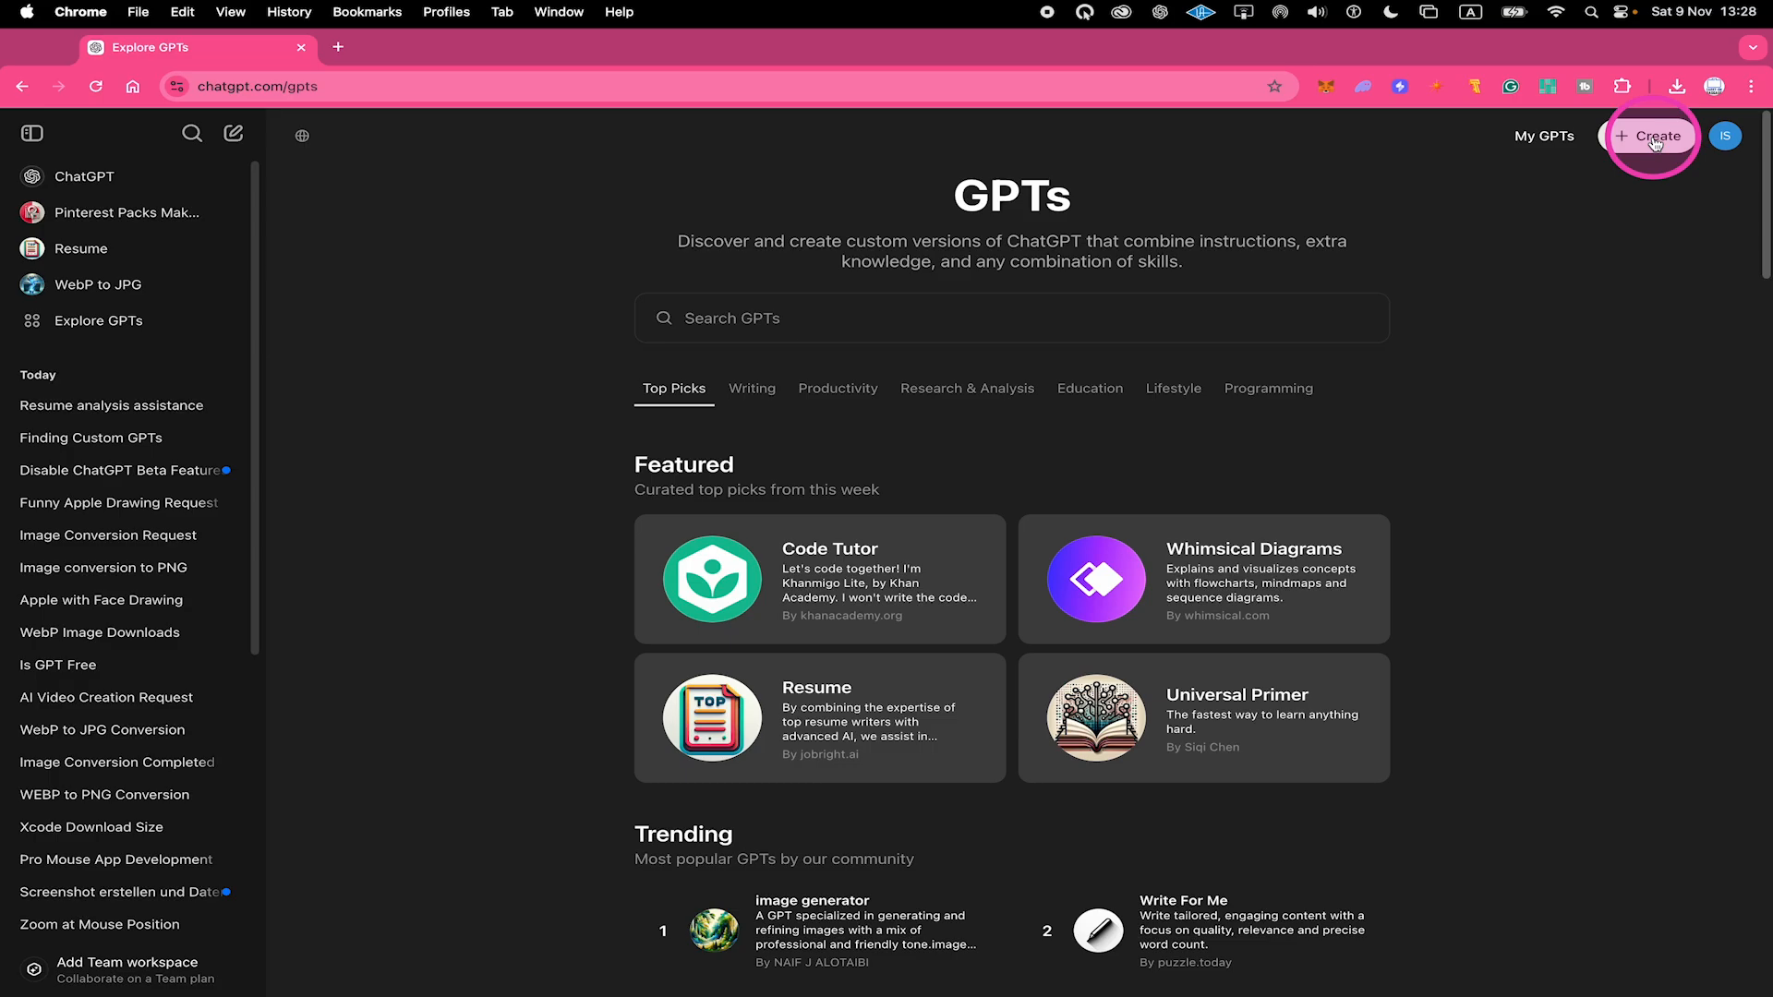
left_click(1649, 135)
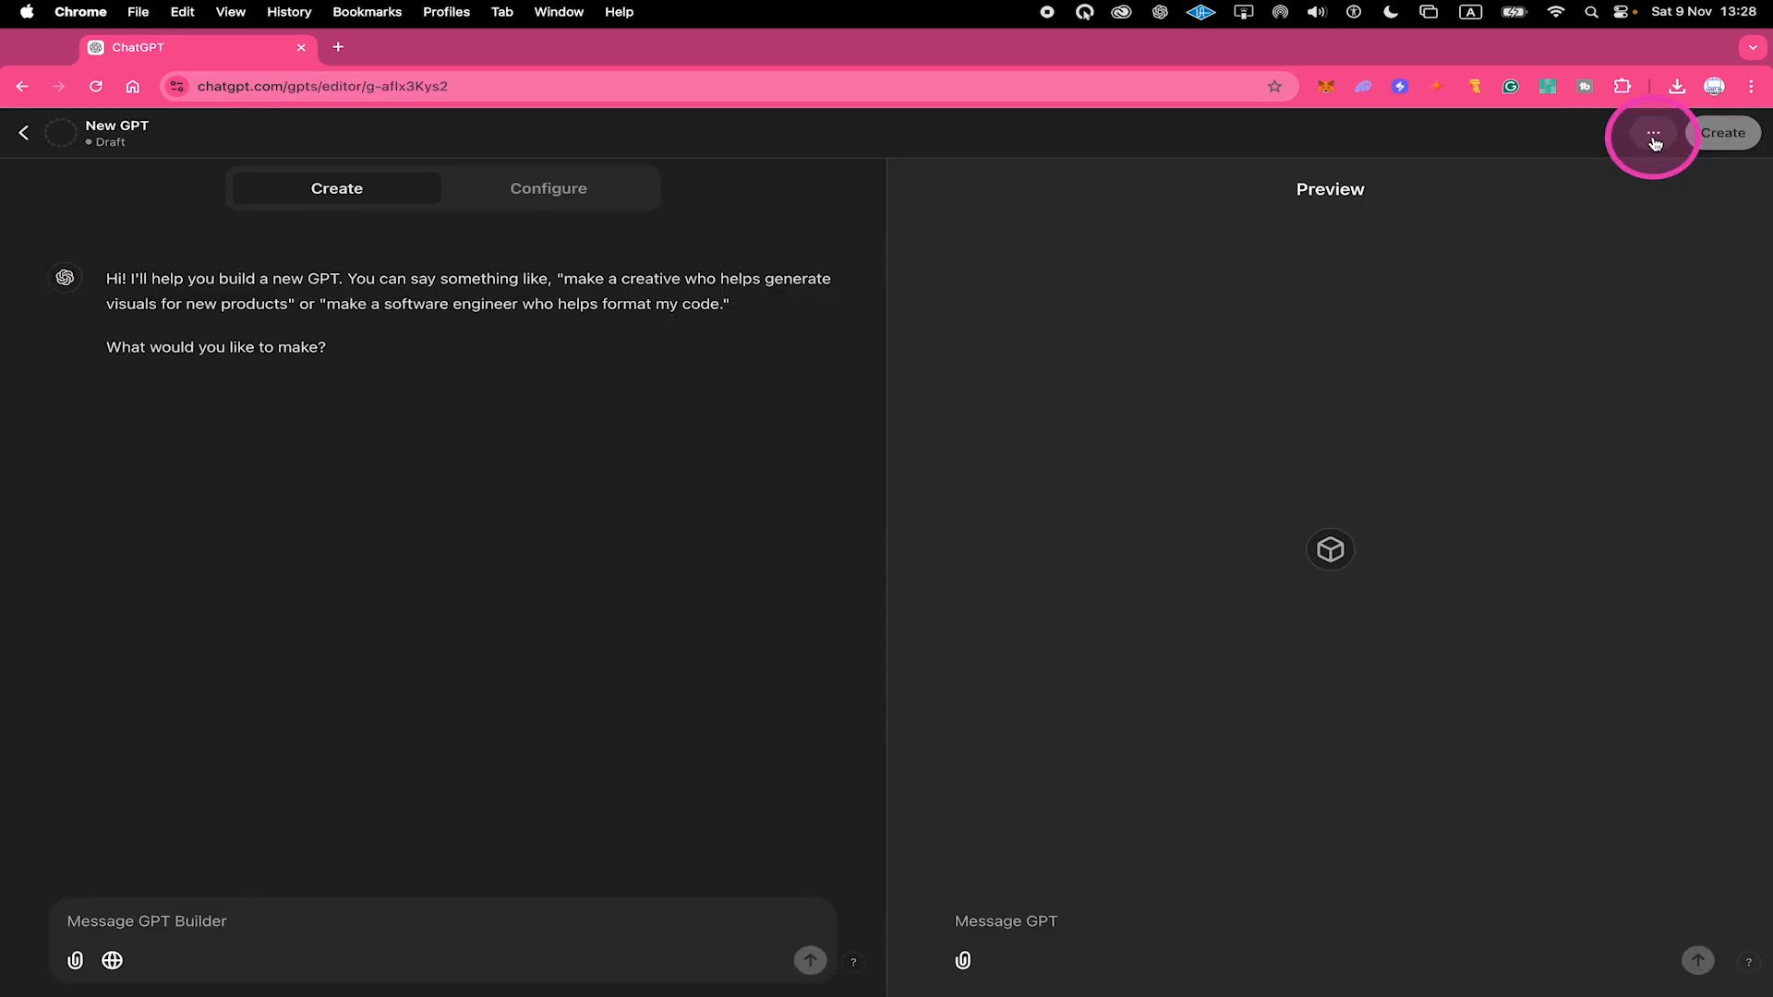